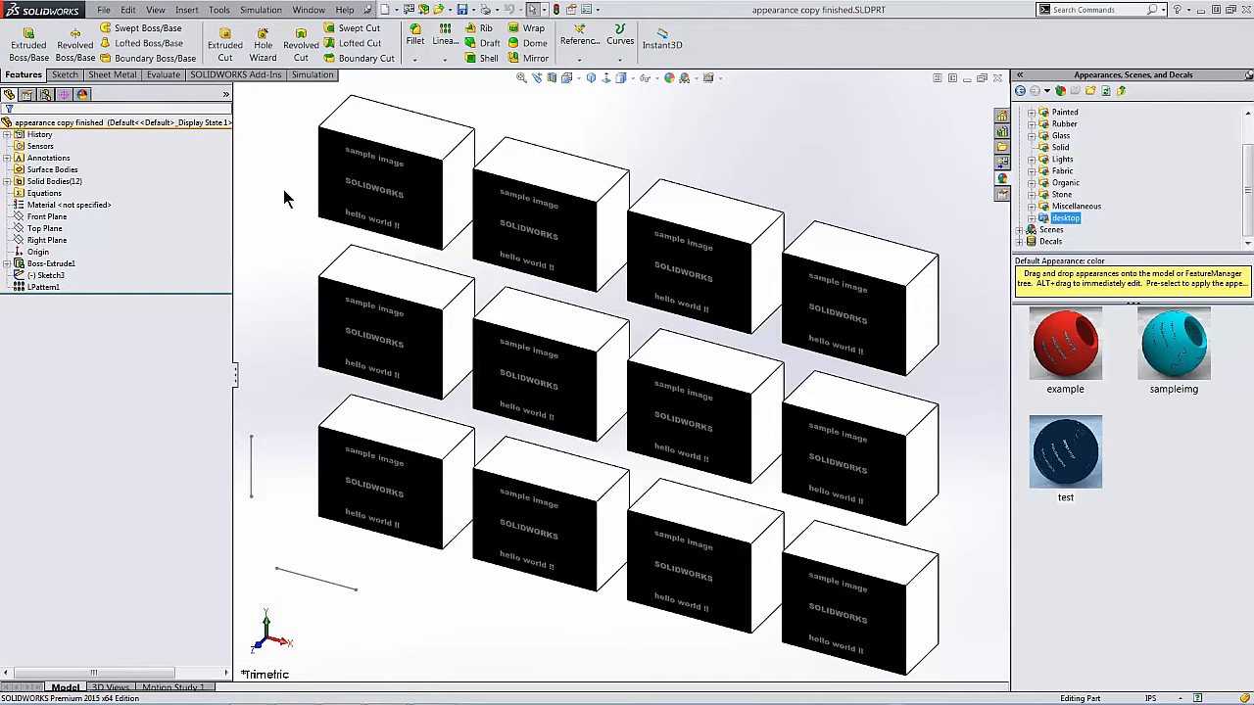
mouse_move(289, 61)
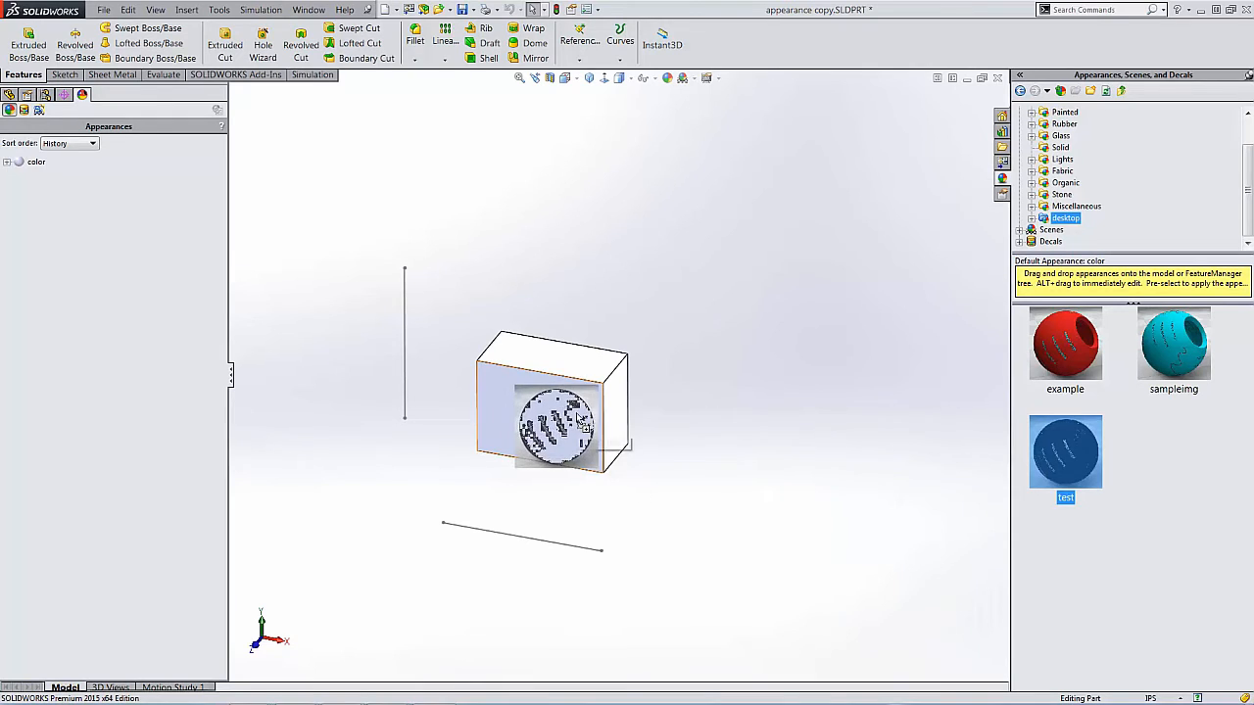
- Apply the 'test' image appearance to the block's front face
click(558, 411)
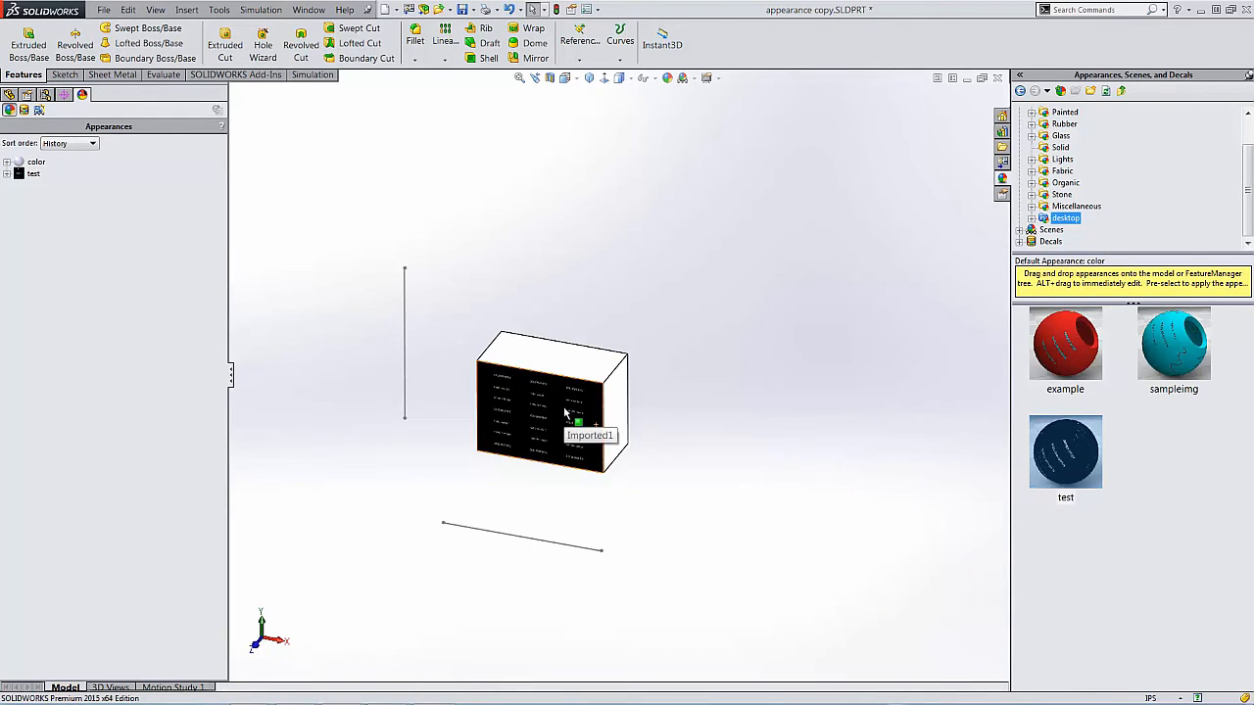
mouse_move(34, 173)
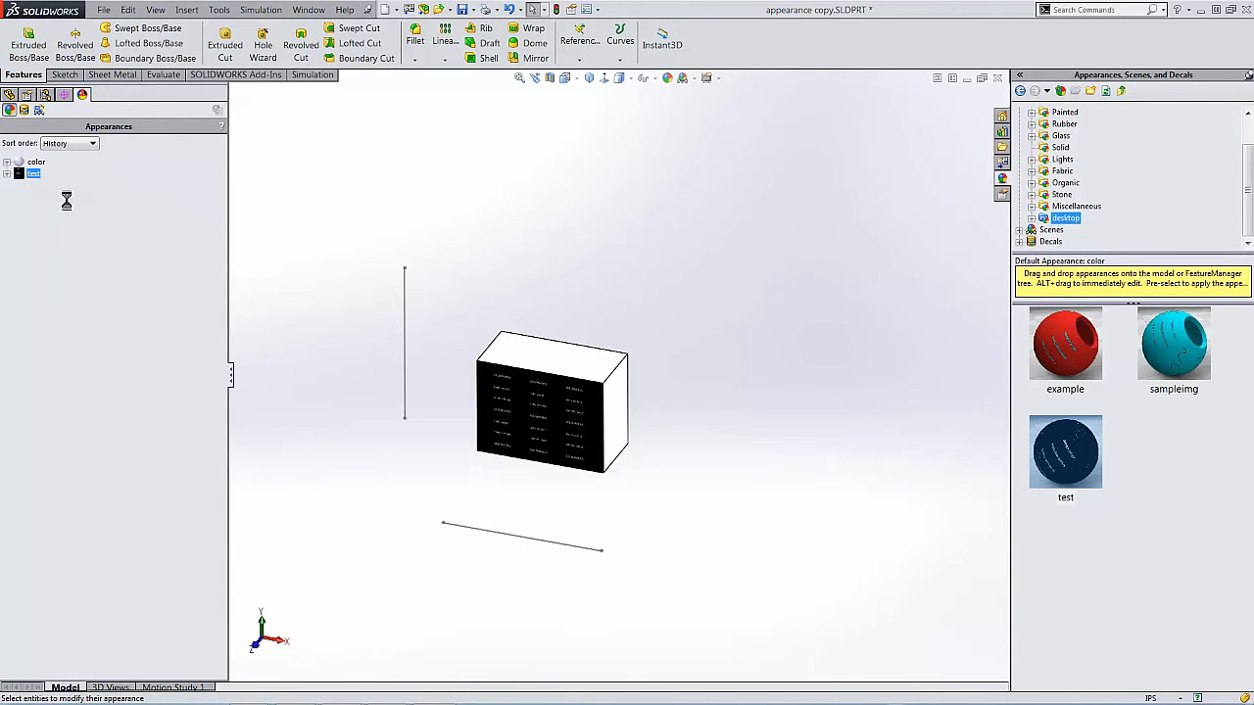
- Give the 'test' appearance surface mapping with Fit width and Fit height, then start a linear pattern
click(537, 416)
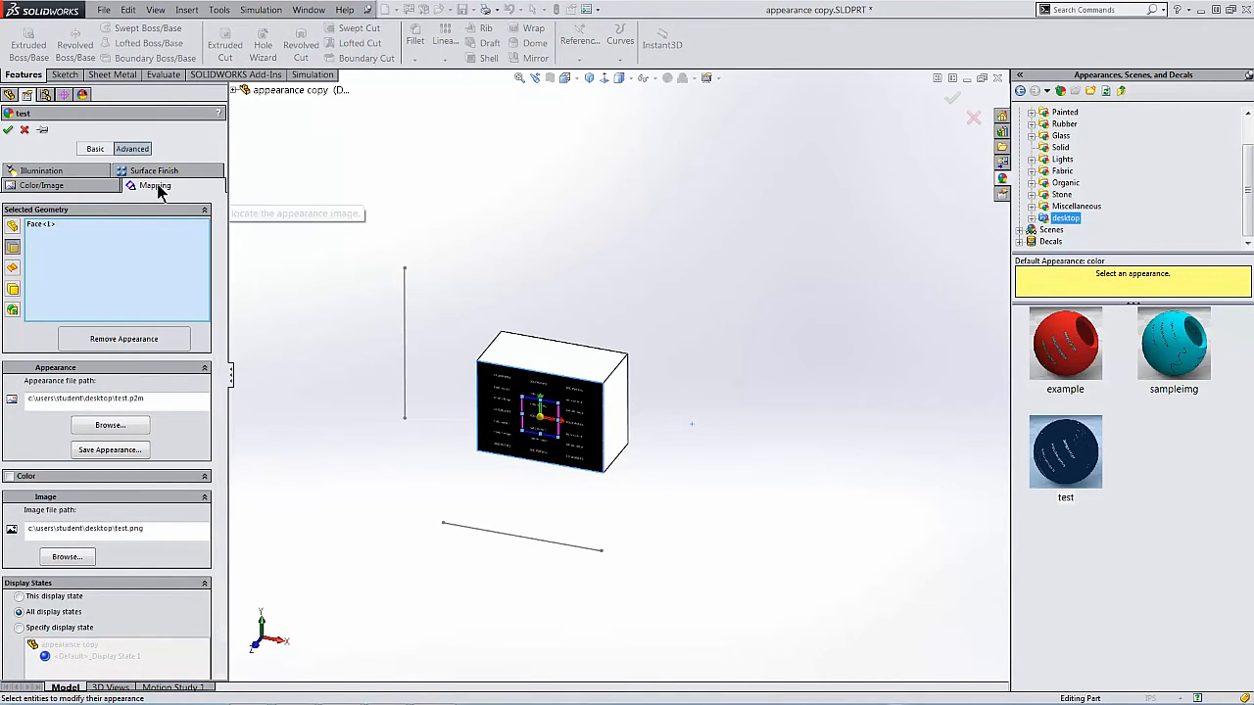
click(155, 185)
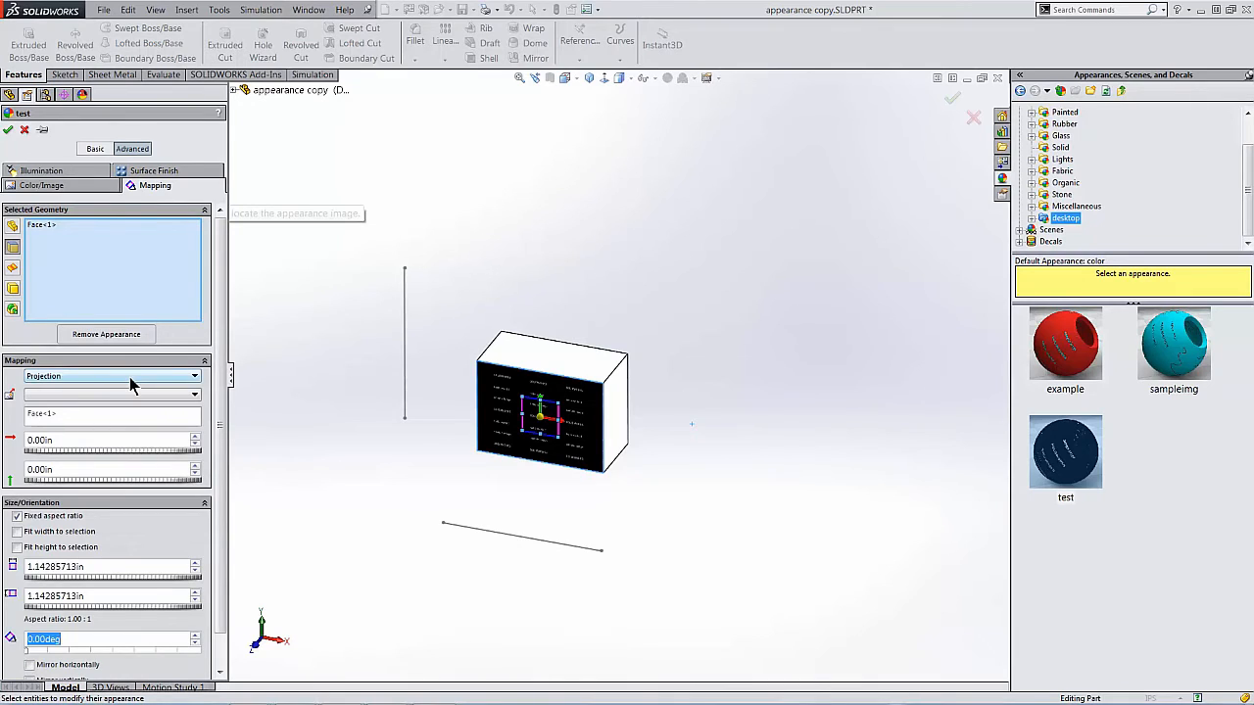
click(194, 376)
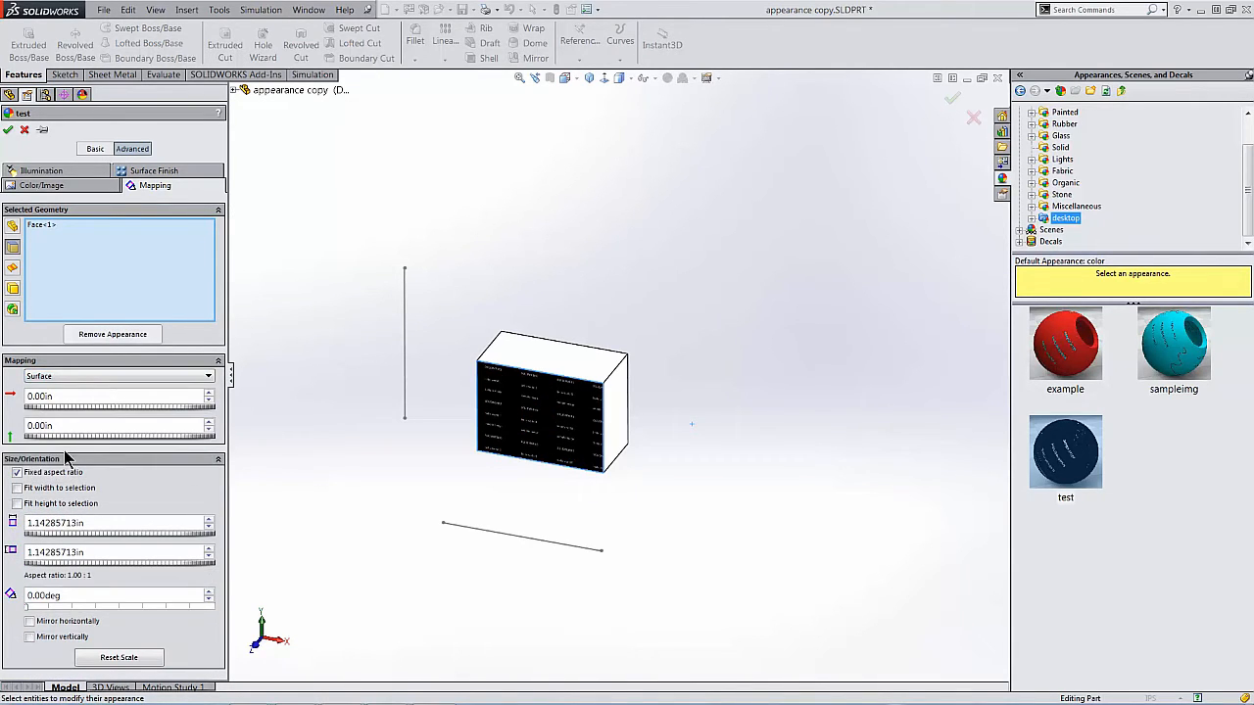
click(16, 488)
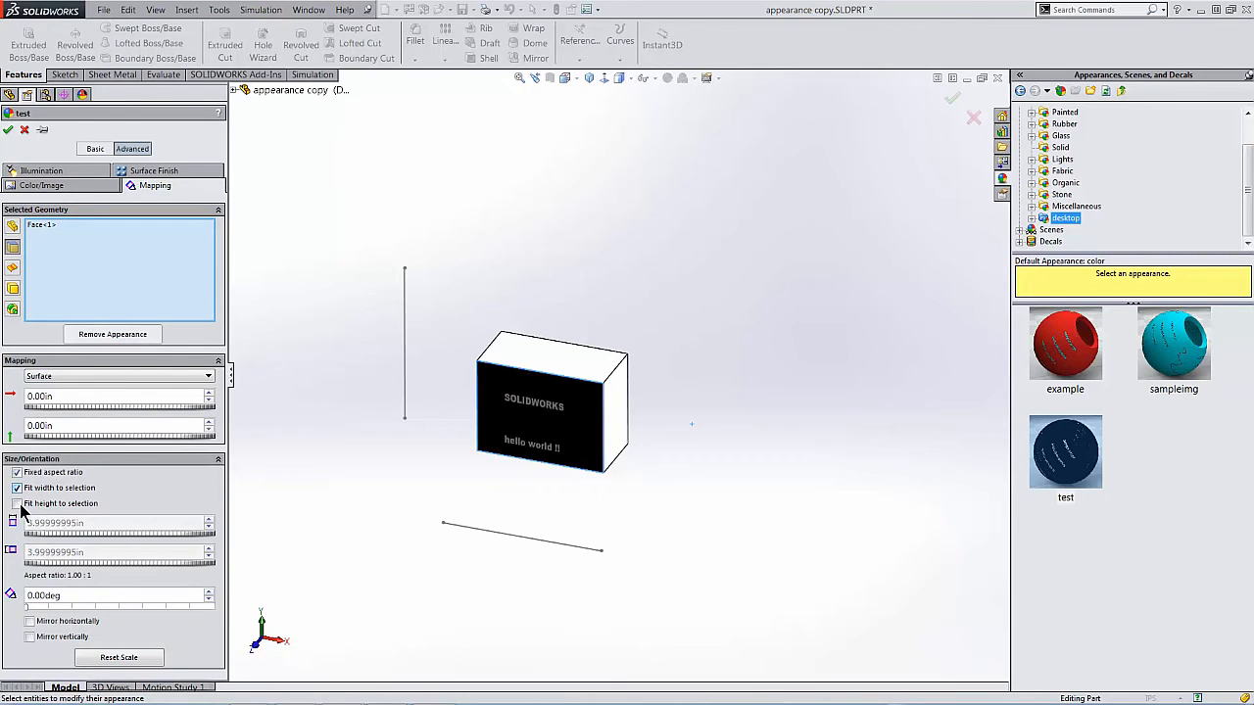
click(17, 503)
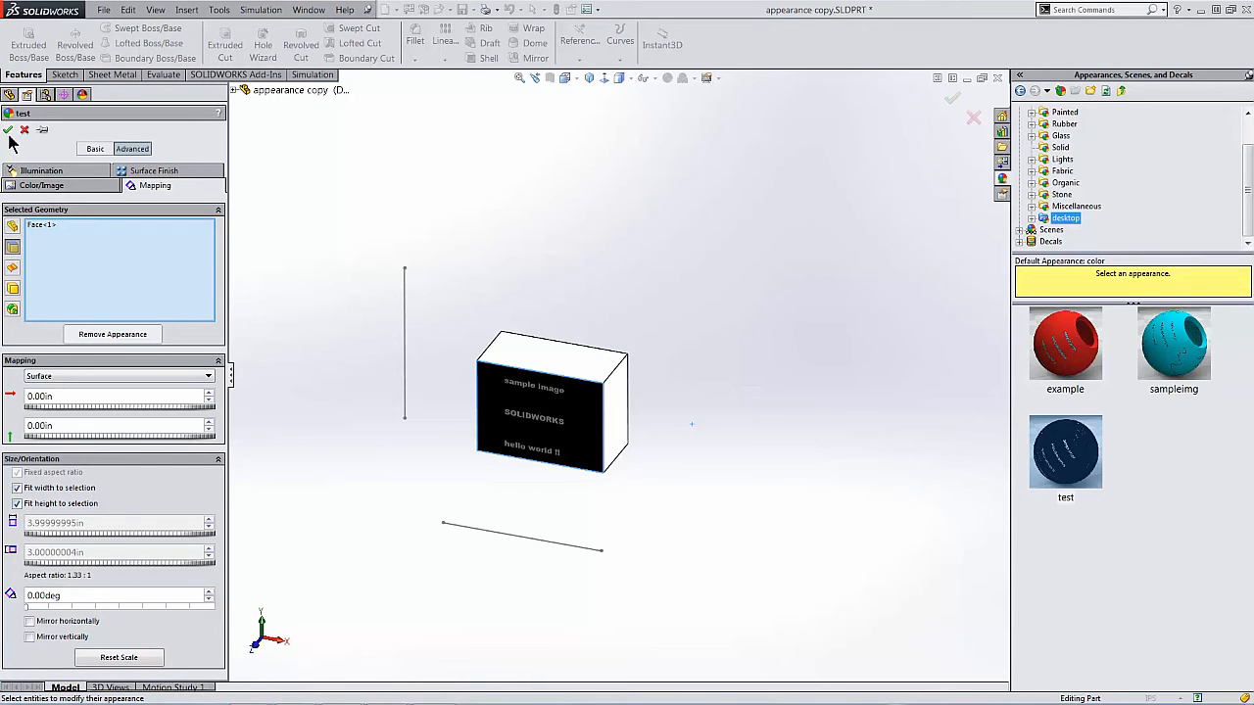
click(7, 130)
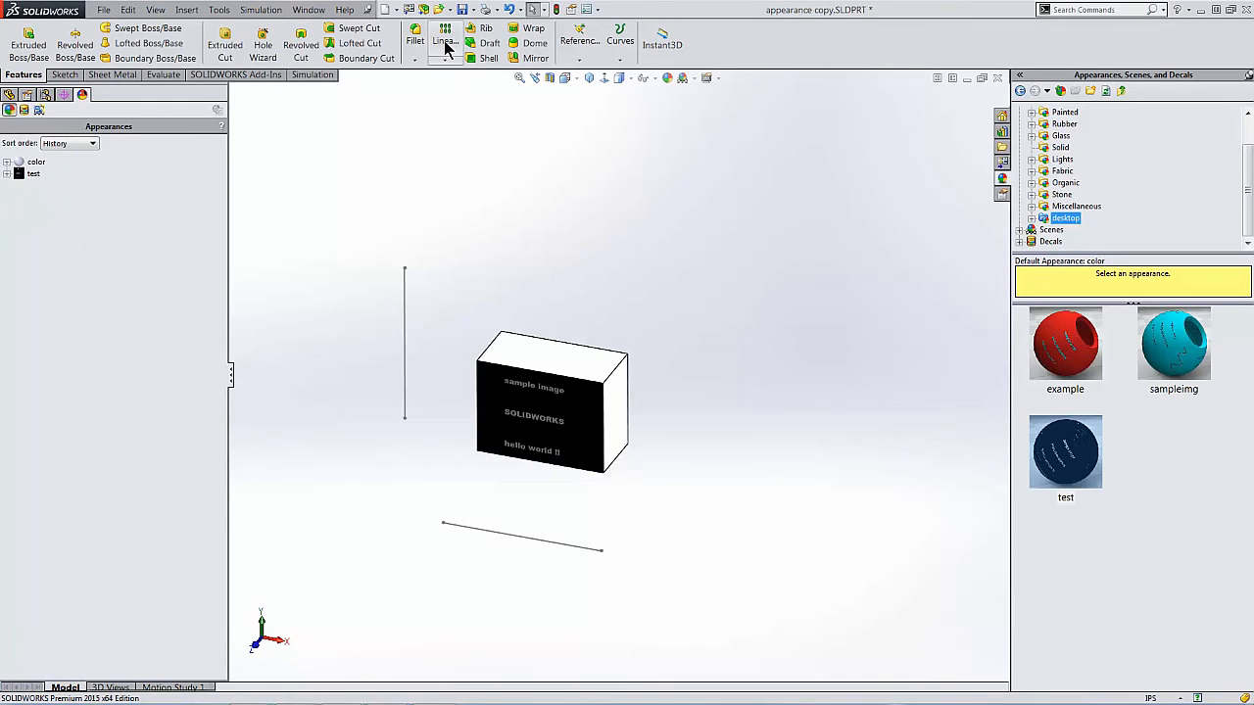
click(444, 39)
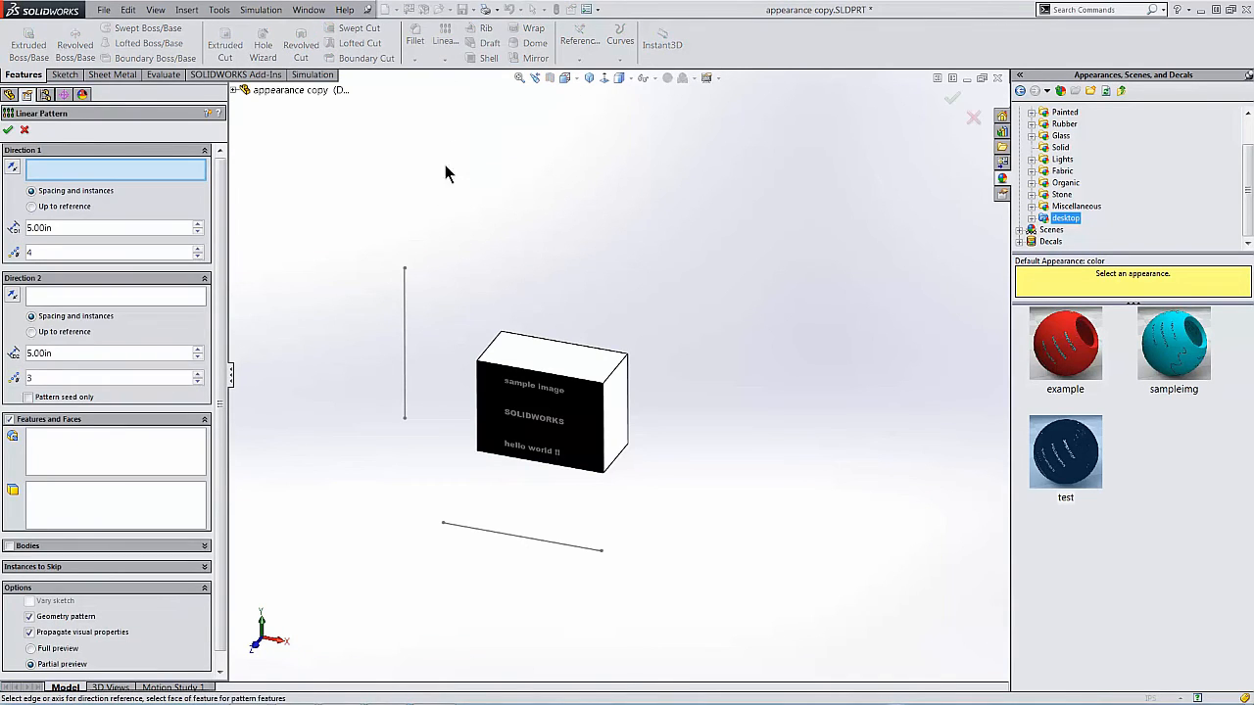